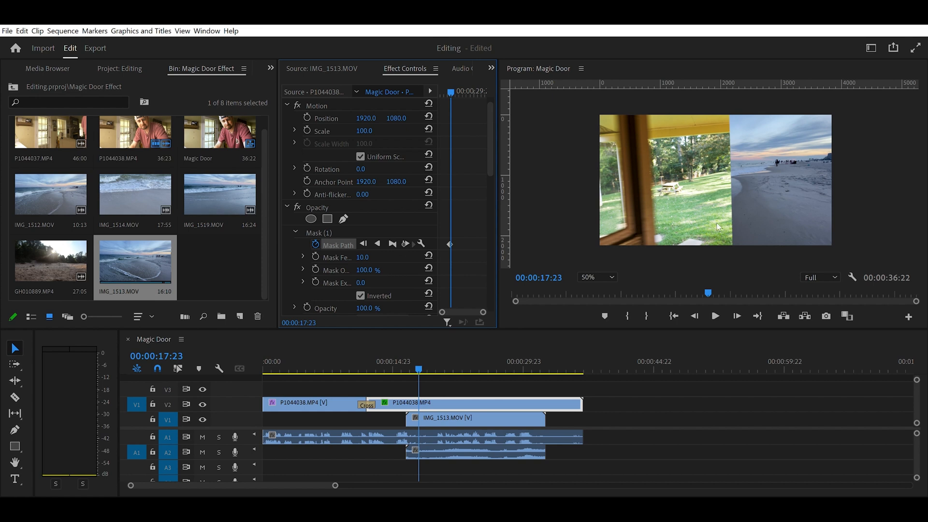
Step: Select Mask (1) on the beach clip at 00:00:17:20 so its path can be fitted to the door edge
click(318, 232)
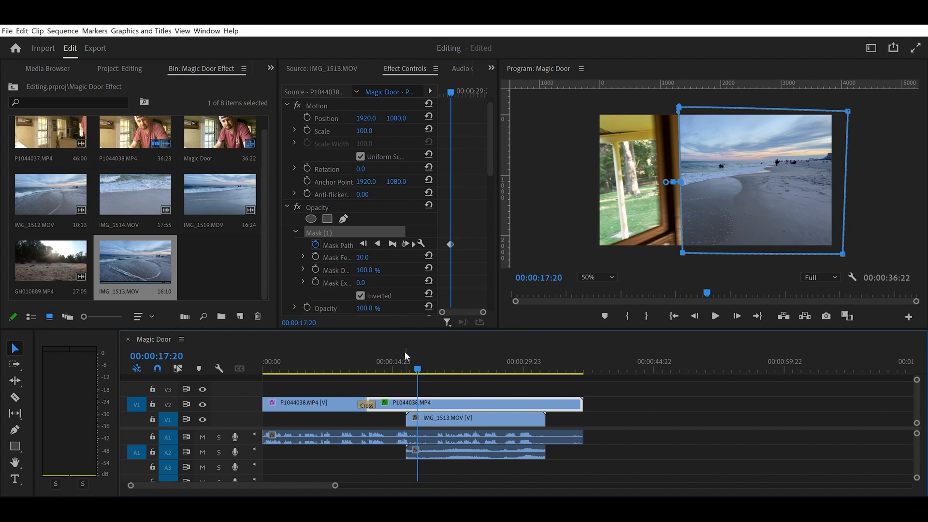
mouse_move(436, 354)
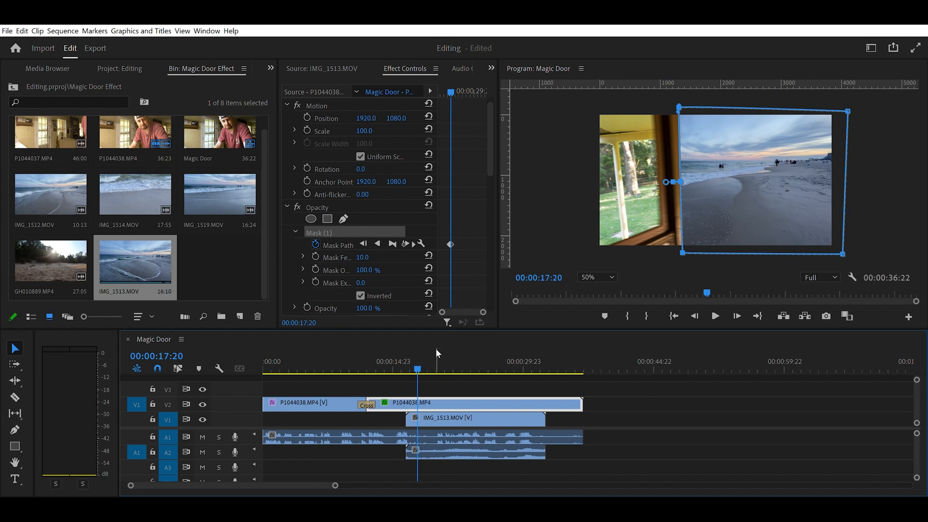